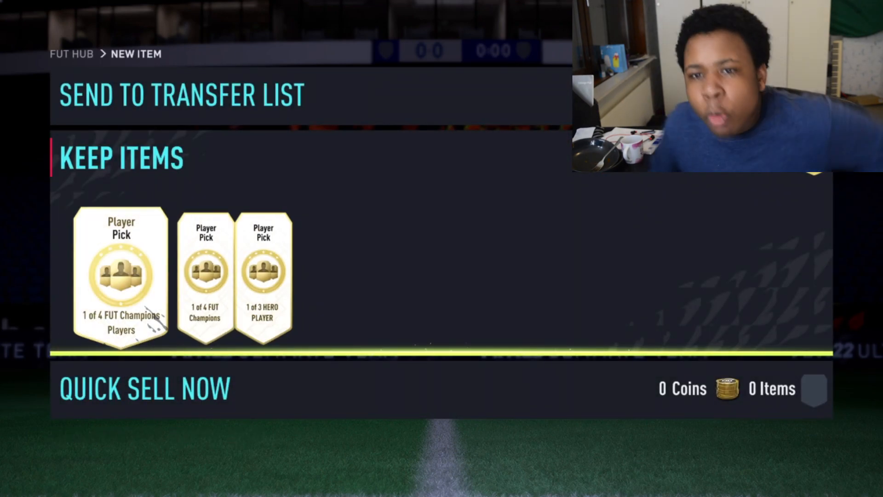
Redeem both FUT Champions player picks, taking Meunier and Müller
click(120, 276)
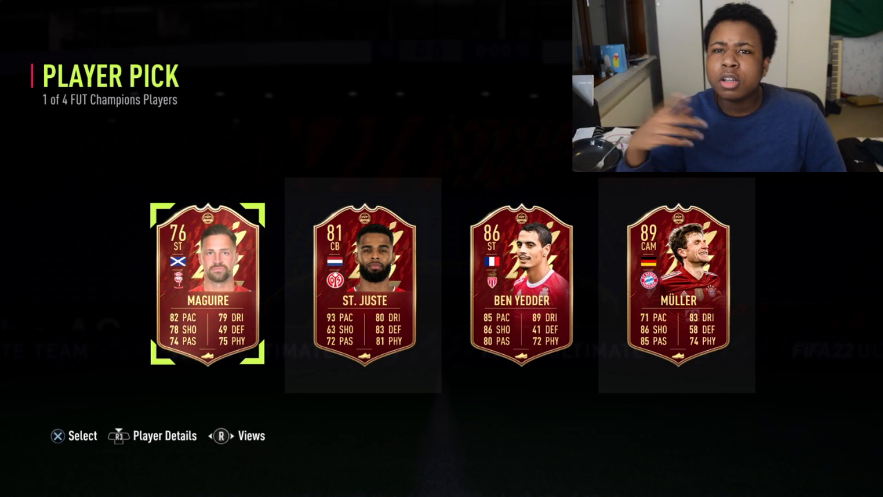
key(right)
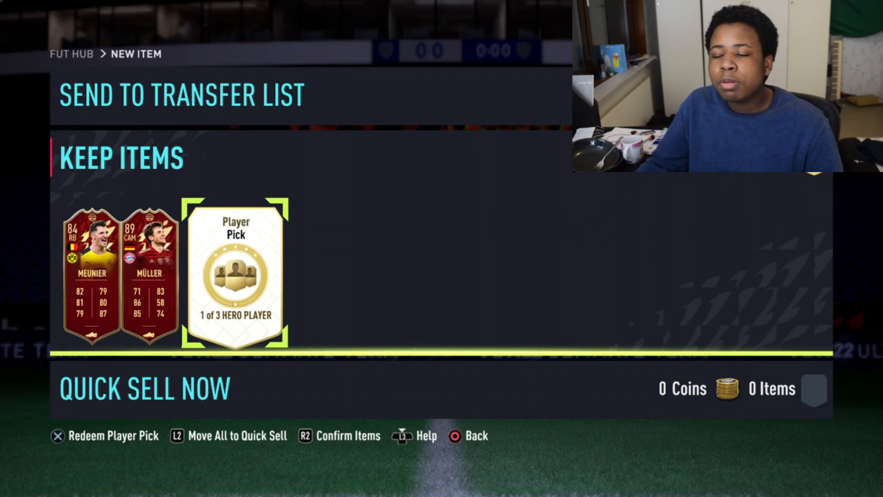
click(235, 275)
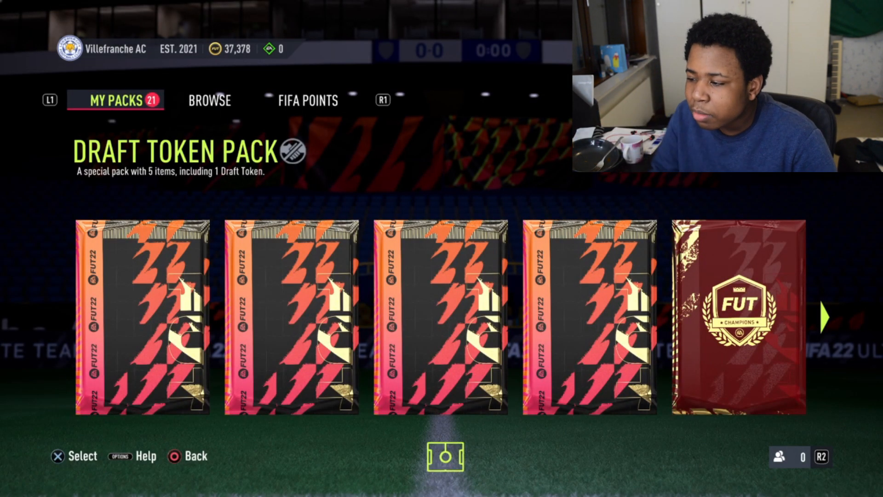
Open a Draft Token Pack, skipping the reveal to show Fofana, Toko Ekambi, Doku and Milik
scroll(right, 3)
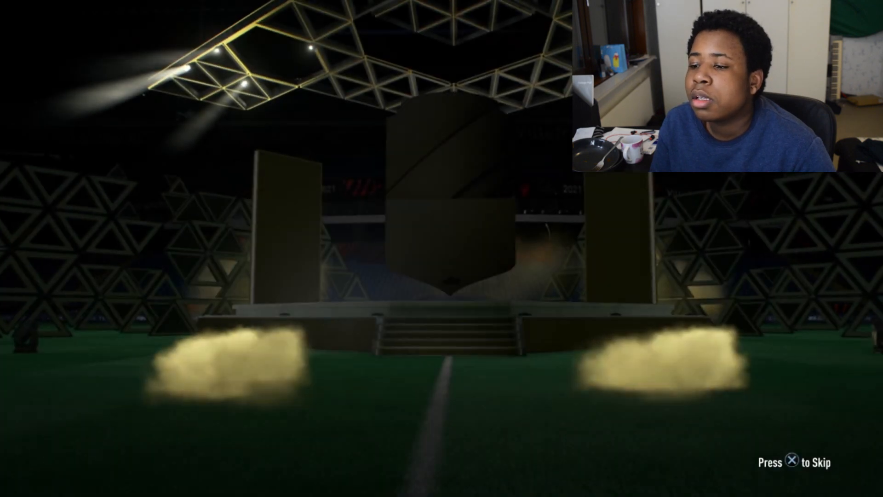
key(x)
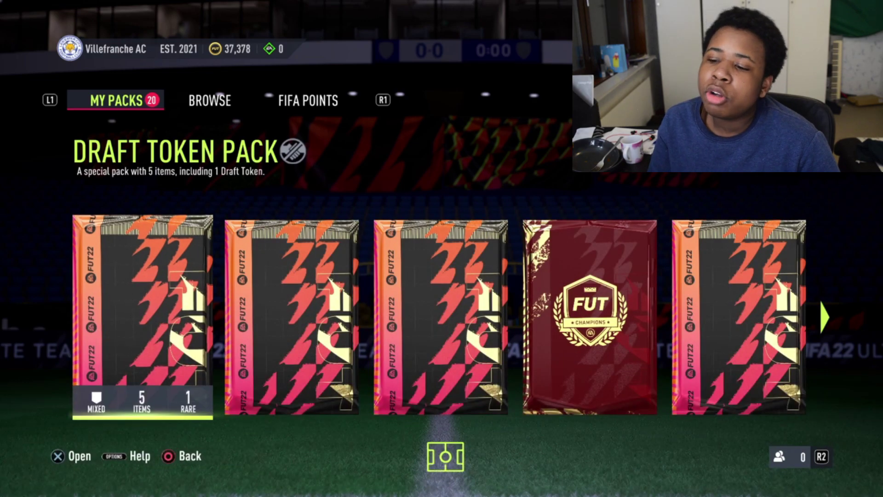
scroll(right, 3)
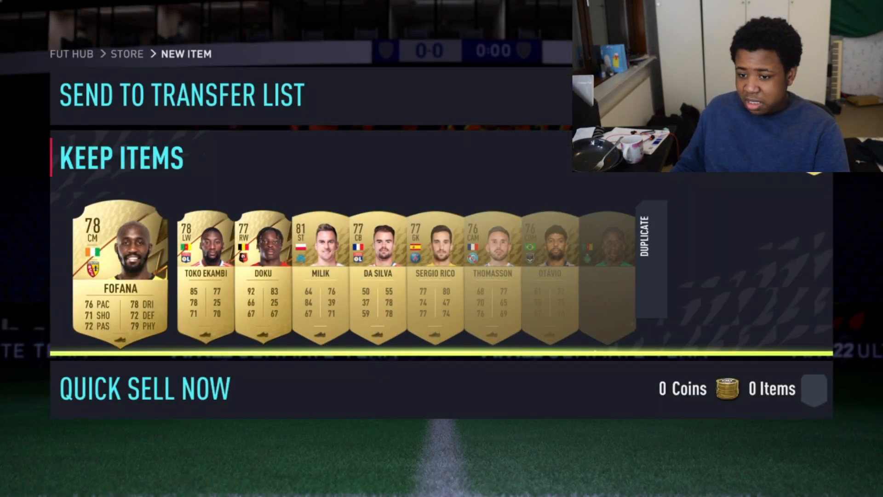
Keep the gold players and reopen the next pack from the store, revealing Borja Iglesias, Hwang Ui Jo, Juanma García
click(181, 94)
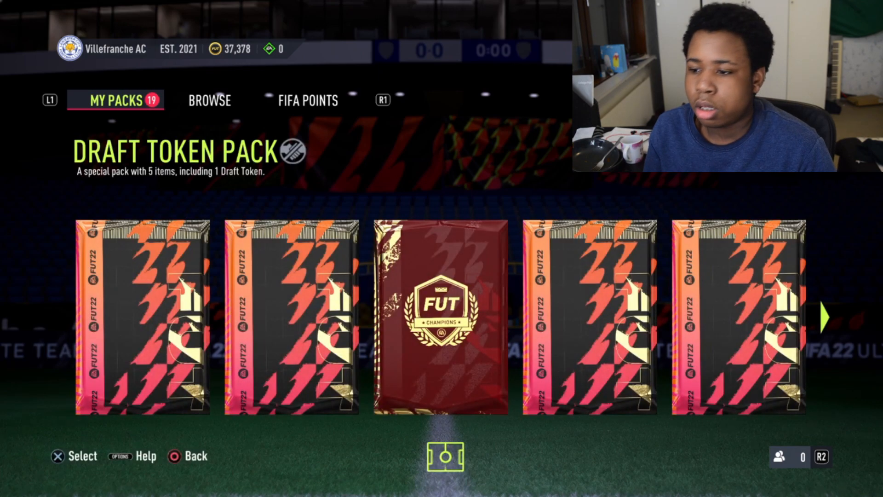
click(442, 318)
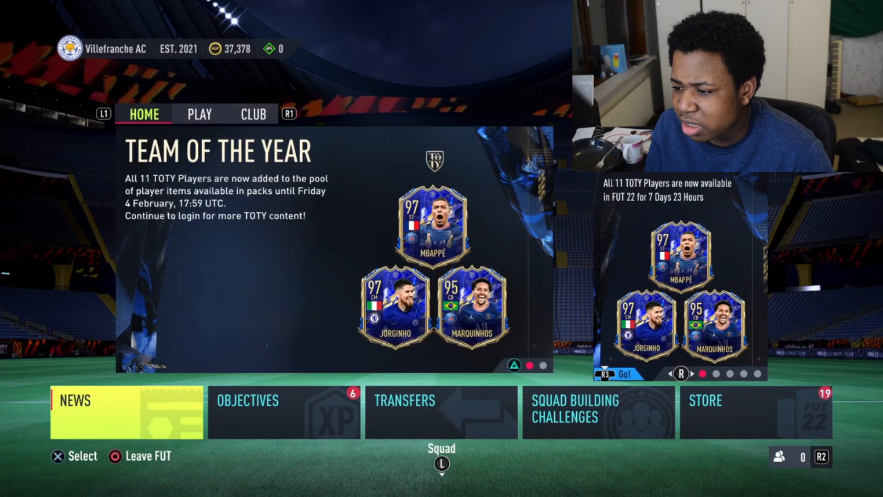
click(756, 411)
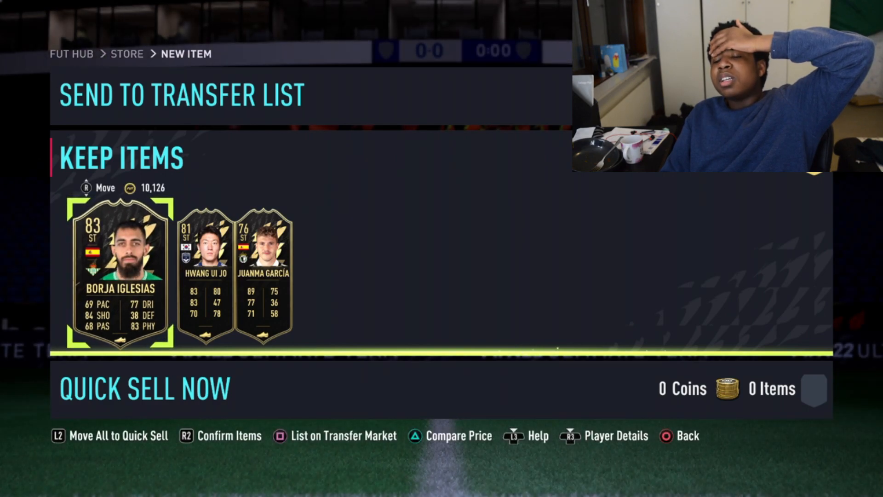
Keep the special cards, then keep Lukaku, Marcos Alonso and Mina from the next pack
key(right)
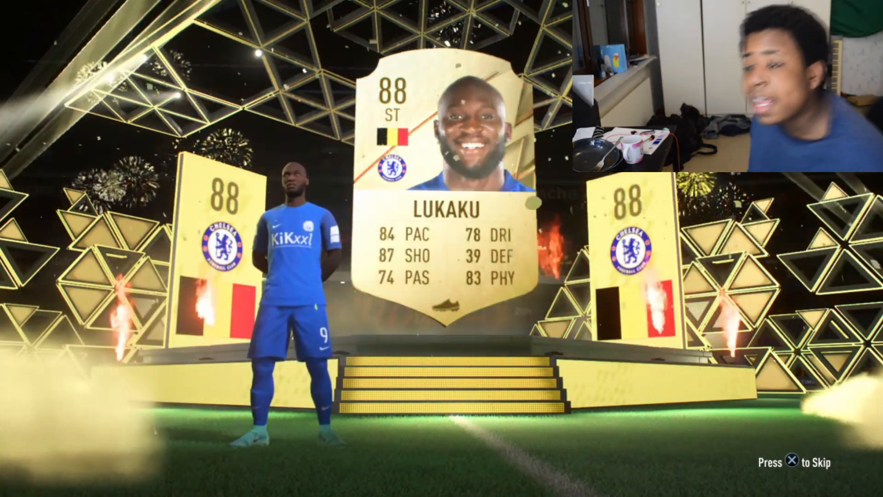
key(x)
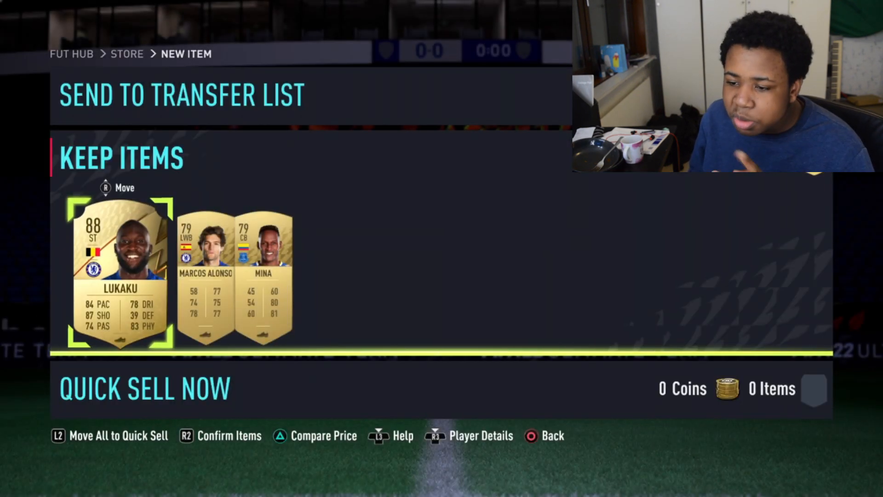
key(right)
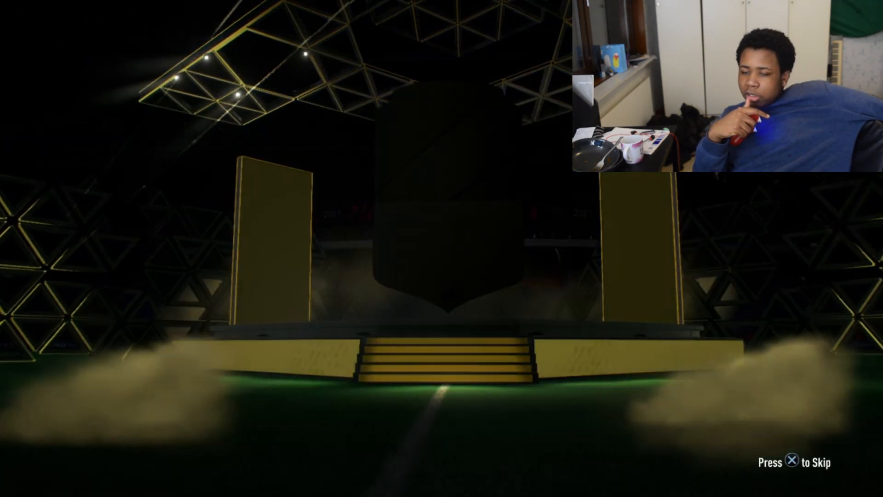
Skip through the pack reveal and return to My Packs with 13 packs left
key(x)
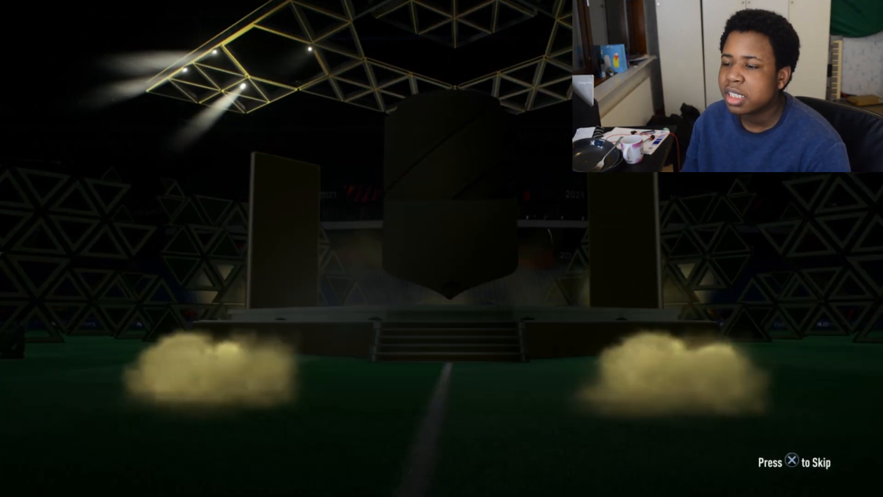
key(x)
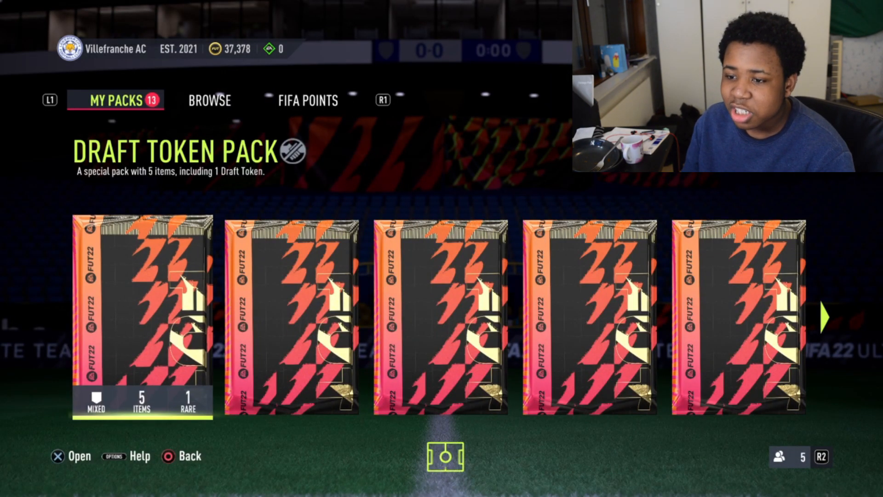
Select the Draft Token Pack in My Packs and open it
scroll(right, 3)
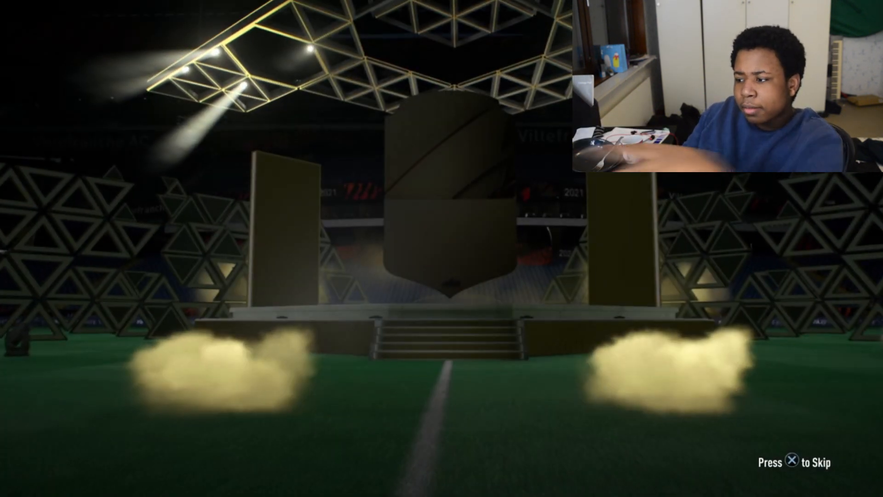
Skip the reveal and bring up the 0-coin quick sell for the AFC Bournemouth badge
key(x)
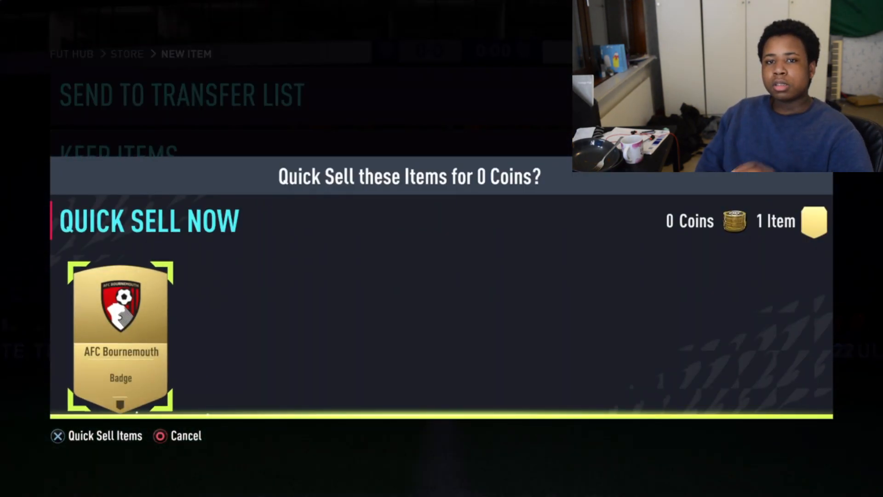
Confirm quick-selling the AFC Bournemouth badge for 0 coins
click(95, 435)
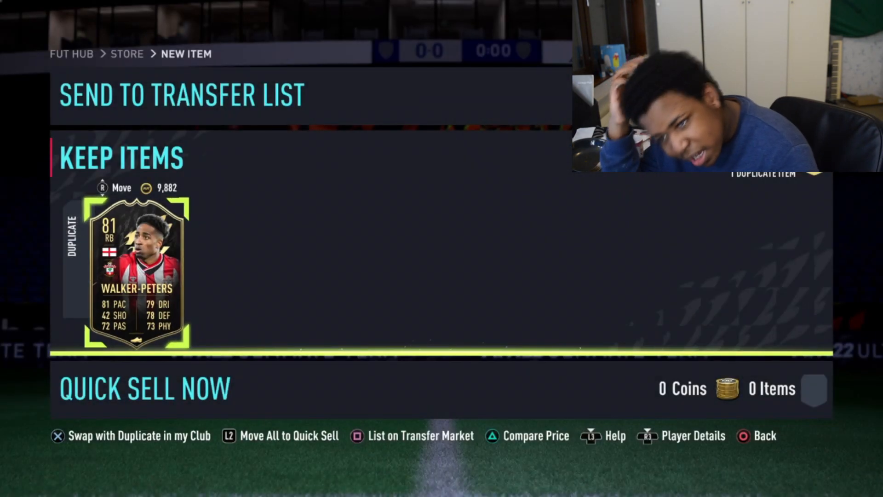
Resolve the duplicate Walker-Peters card and open a pack revealing Shaw, Vela and Hazard
click(414, 434)
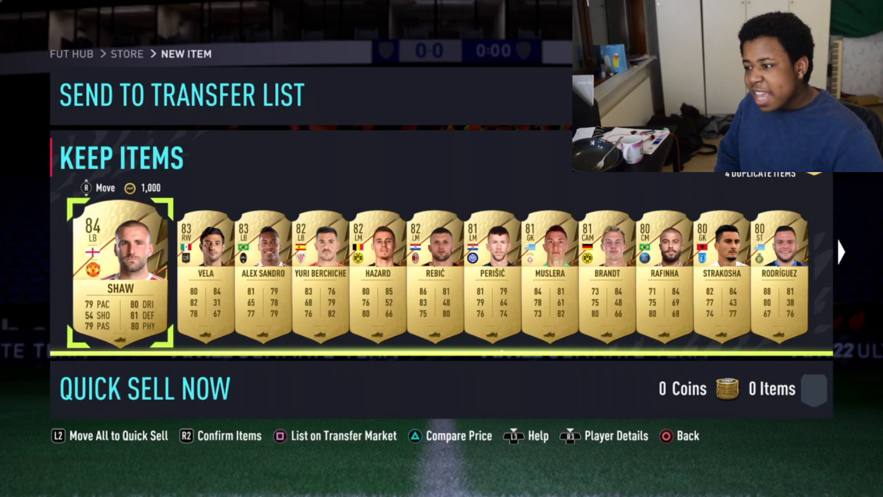
Browse My Packs to the 81+ Midfielders 11 Players Pack
scroll(right, 3)
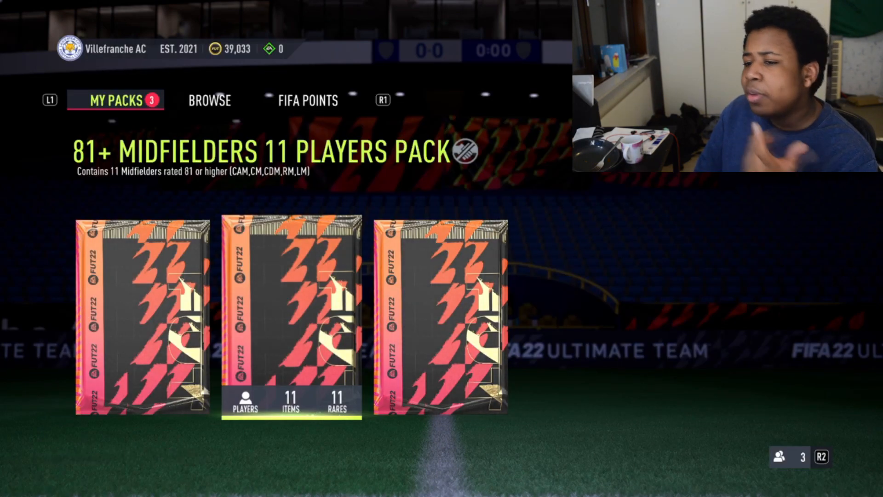
Open the 81+ Midfielders 11 Players Pack, revealing Thiago, Gnabry, Foden, Tielemans and Eriksen
click(292, 315)
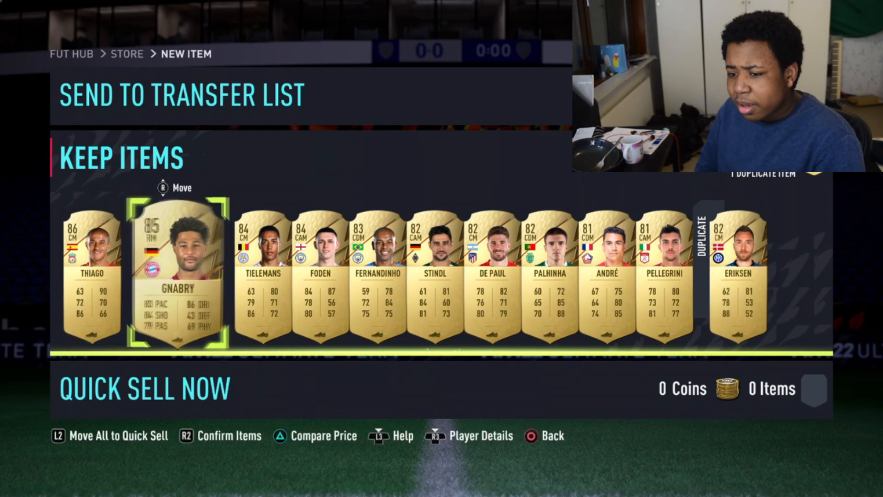
scroll(right, 3)
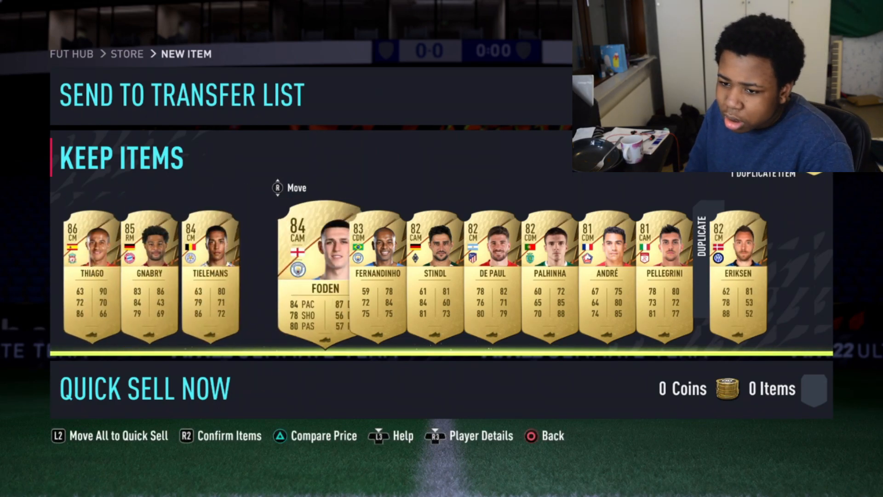